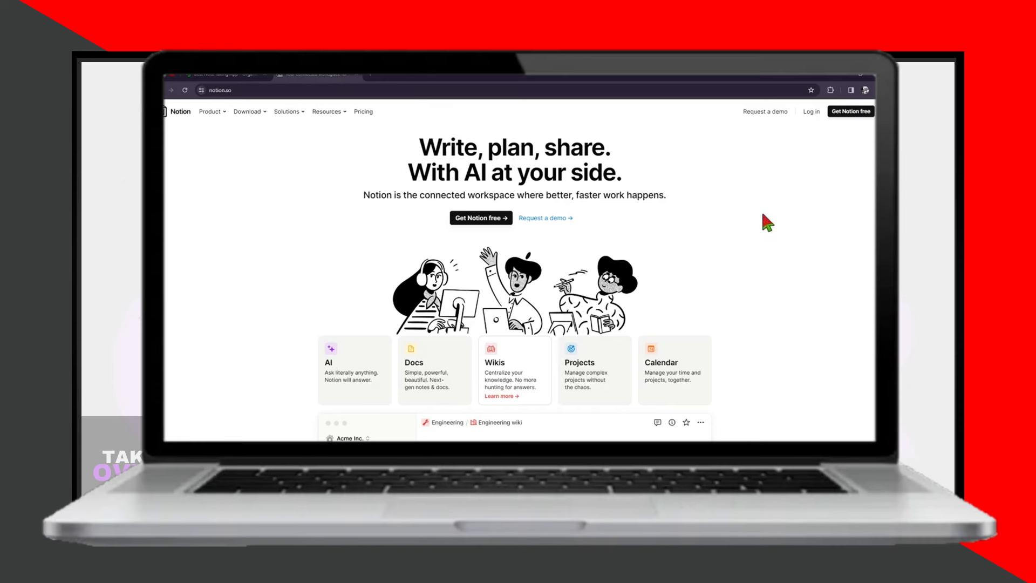
{"action": "mouse_move", "coordinate": [847, 188]}
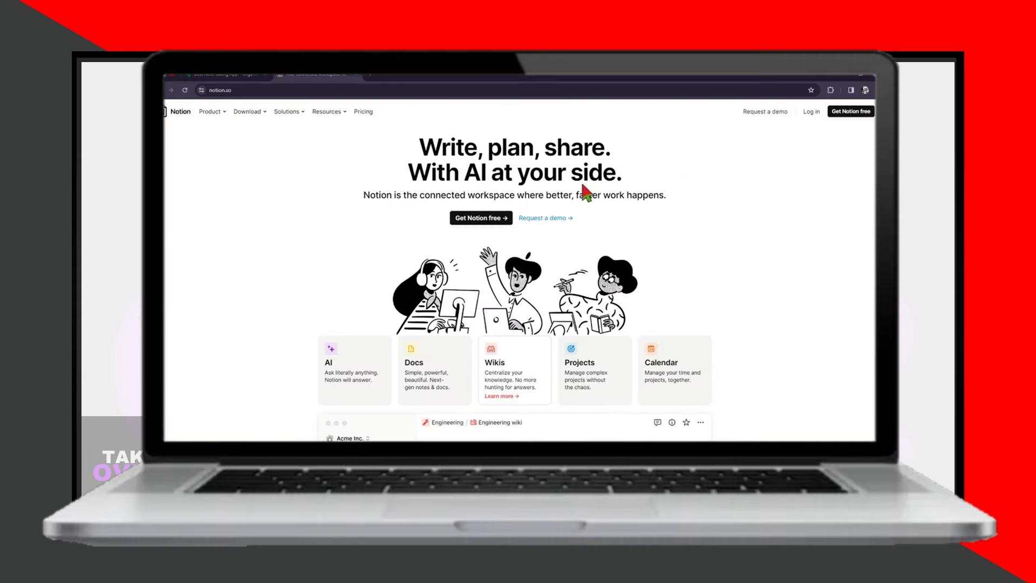
{"action": "mouse_move", "coordinate": [717, 222]}
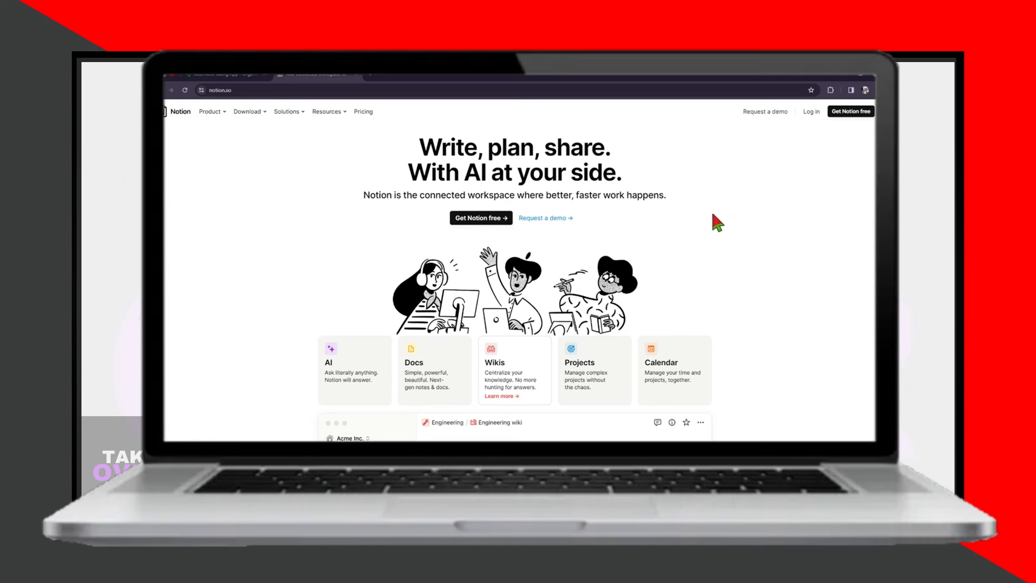
{"action": "mouse_move", "coordinate": [832, 217]}
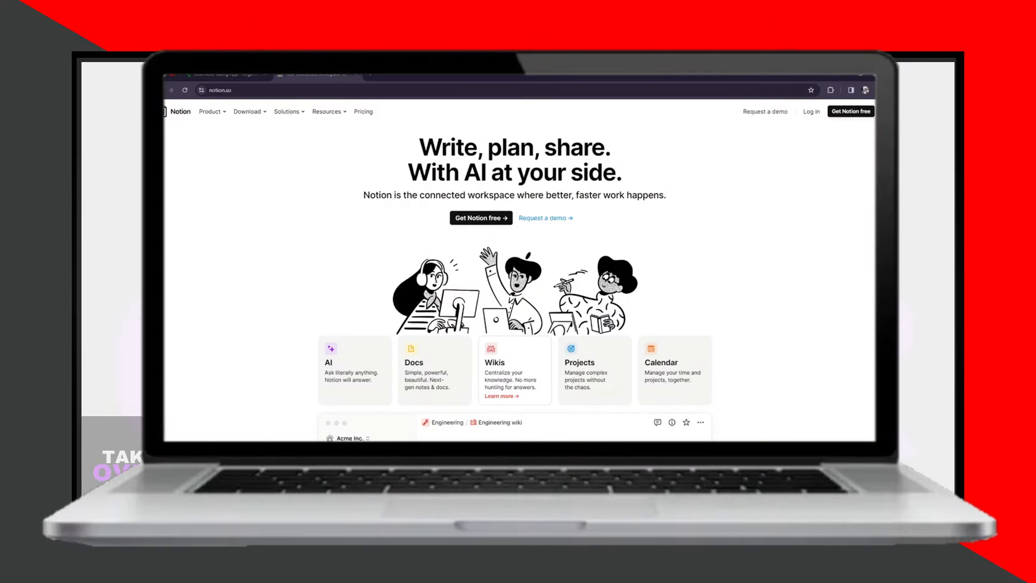
{"action": "mouse_move", "coordinate": [715, 220]}
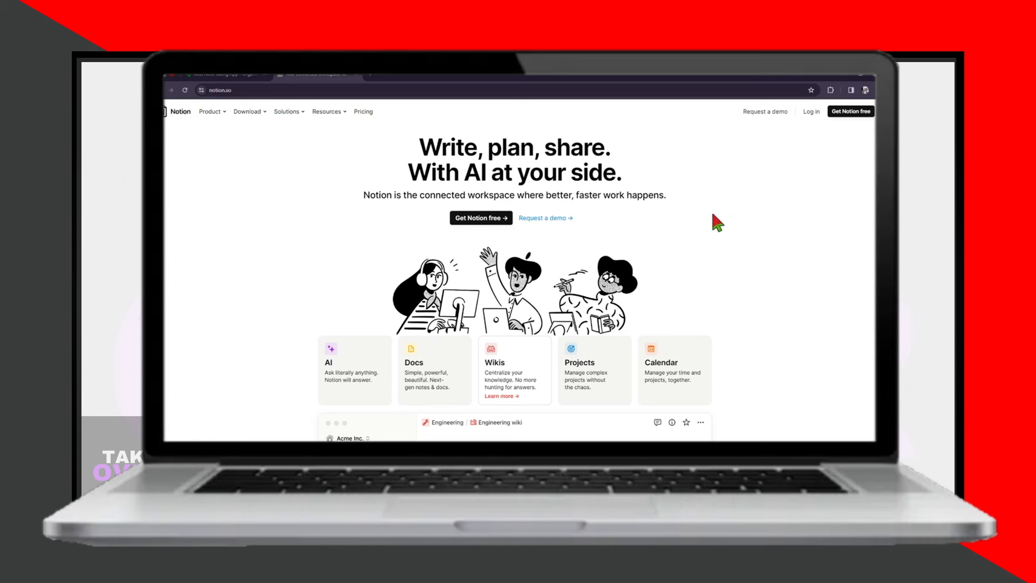
{"action": "mouse_move", "coordinate": [832, 218]}
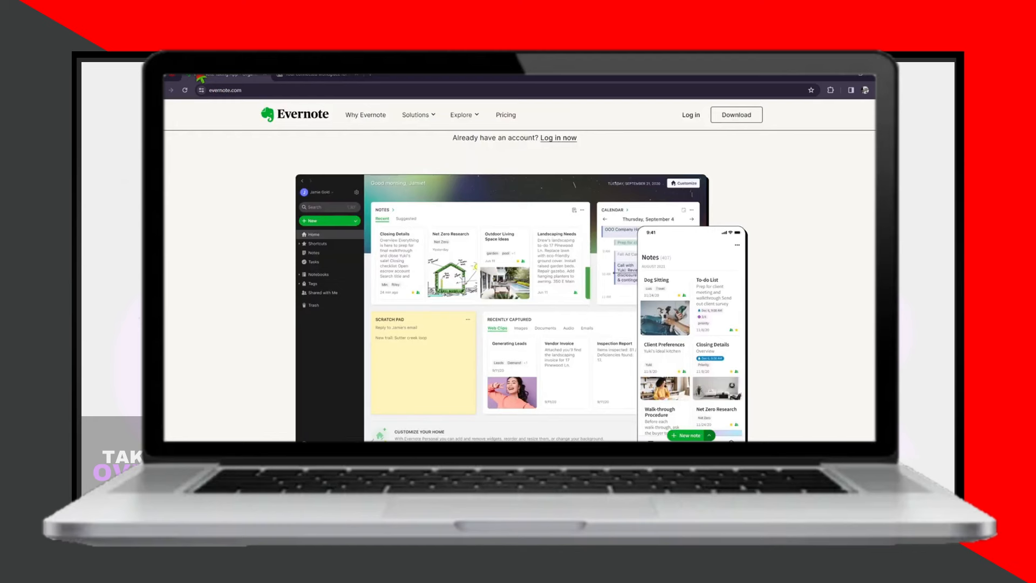
- Leave the Evernote homepage and return to the Notion home page
{"action": "left_click", "coordinate": [461, 114]}
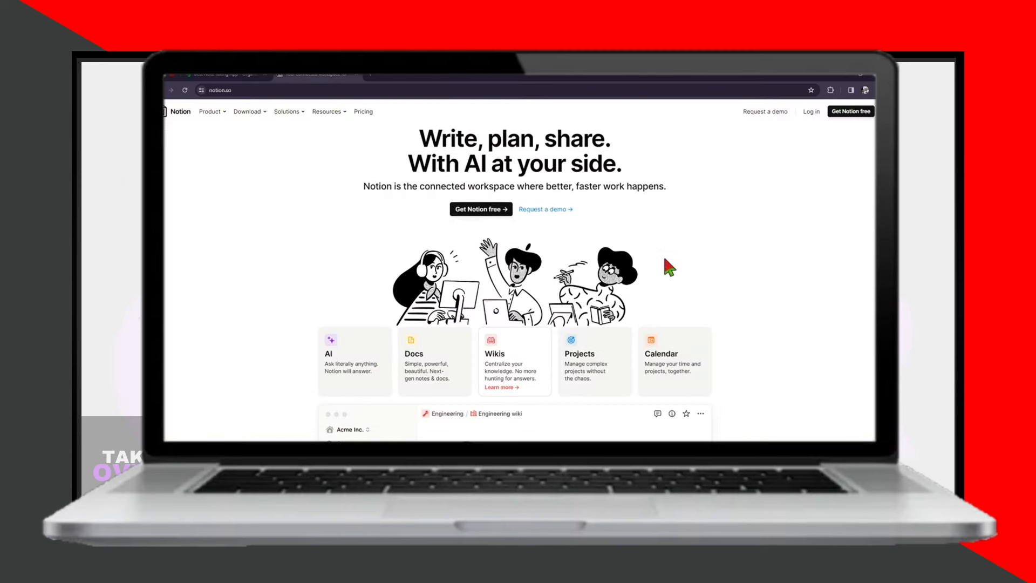
- Scroll Notion's homepage down to the calendar preview and 'Millions run on Notion every day' section
{"action": "scroll", "scroll_direction": "down", "scroll_amount": 3}
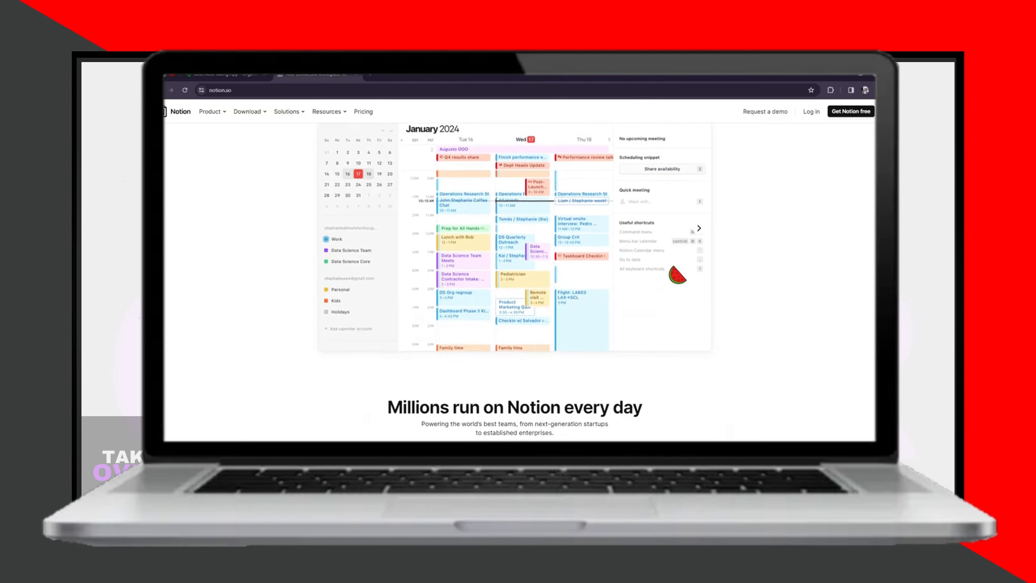